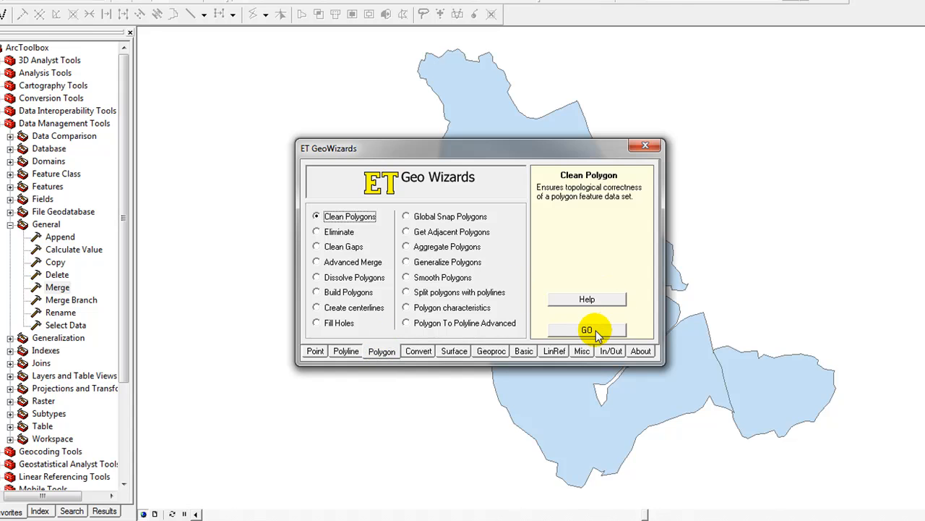
# Step: Start the ET GeoWizards Clean Polygons wizard with masnualmerge as the input polygon layer
pyautogui.click(587, 330)
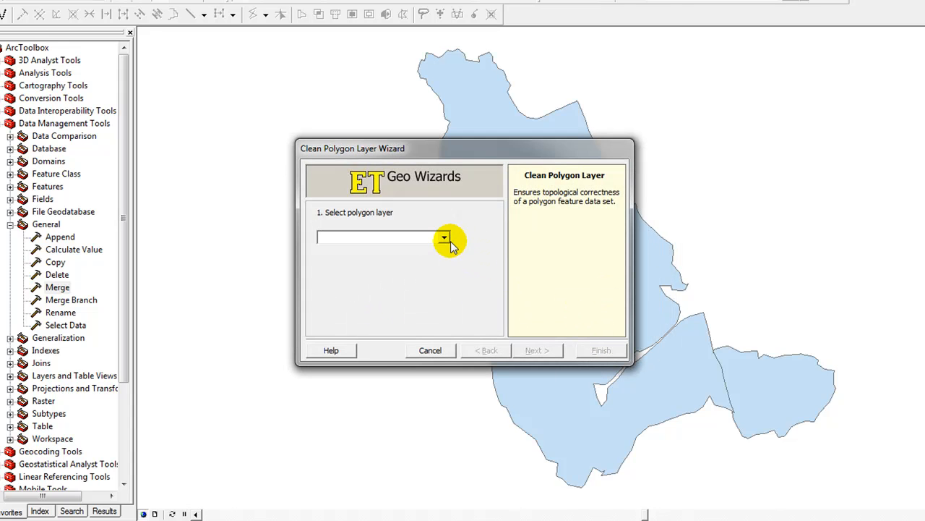
pyautogui.click(444, 237)
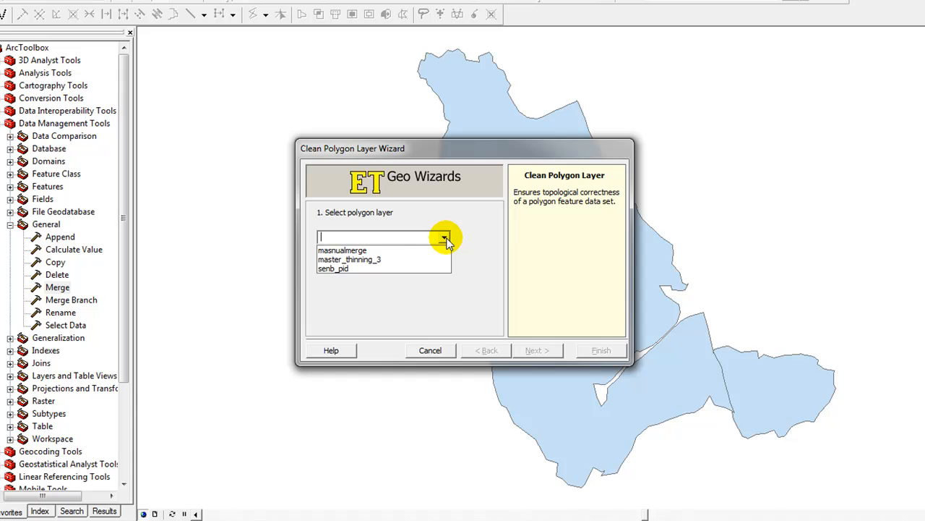
pyautogui.click(341, 248)
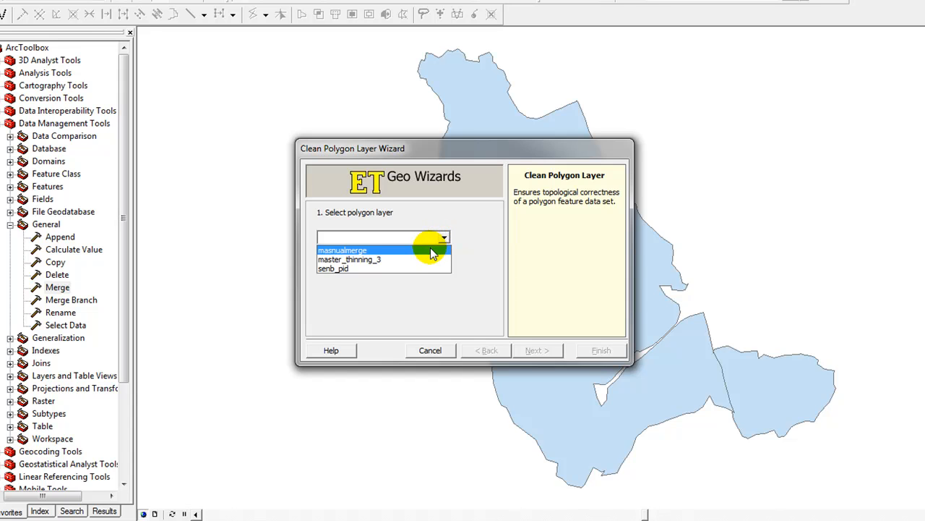
pyautogui.click(341, 248)
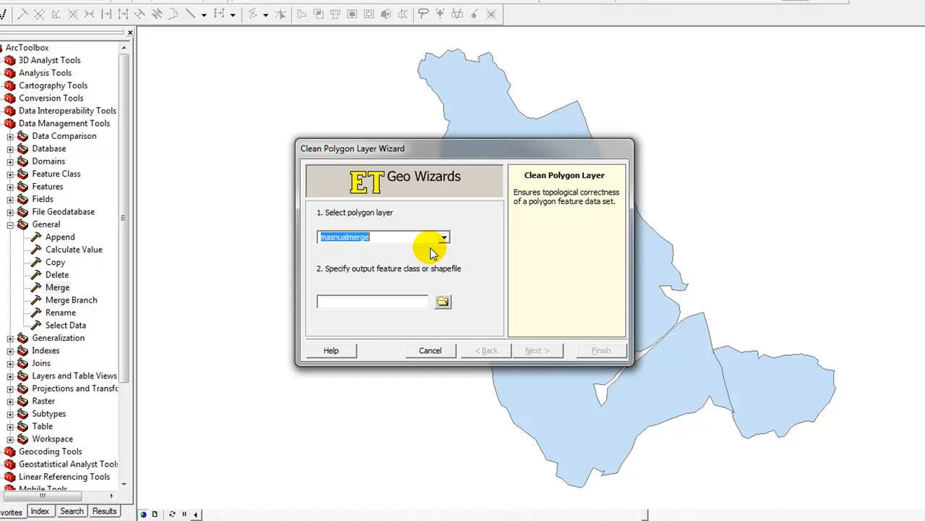
pyautogui.moveTo(382, 282)
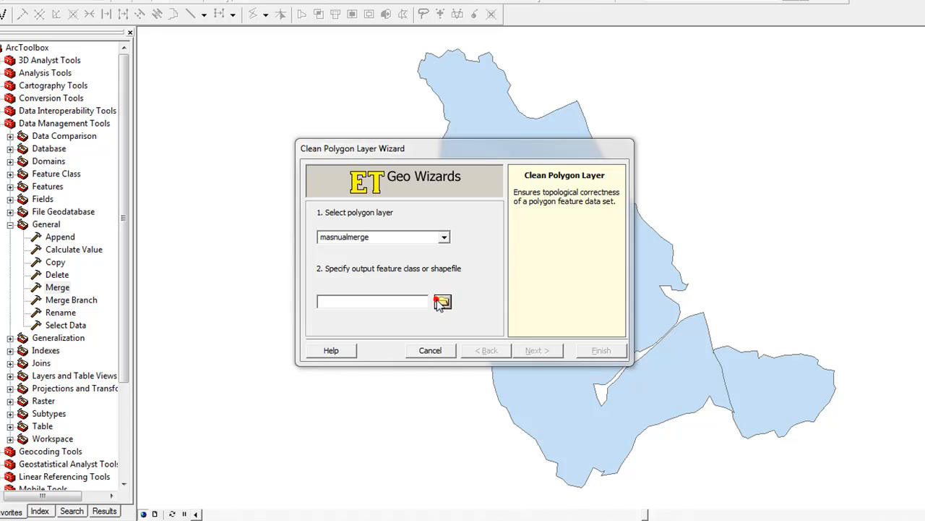
# Step: Name the output shapefile manualmergeclean in the Todd Working folder
pyautogui.click(443, 303)
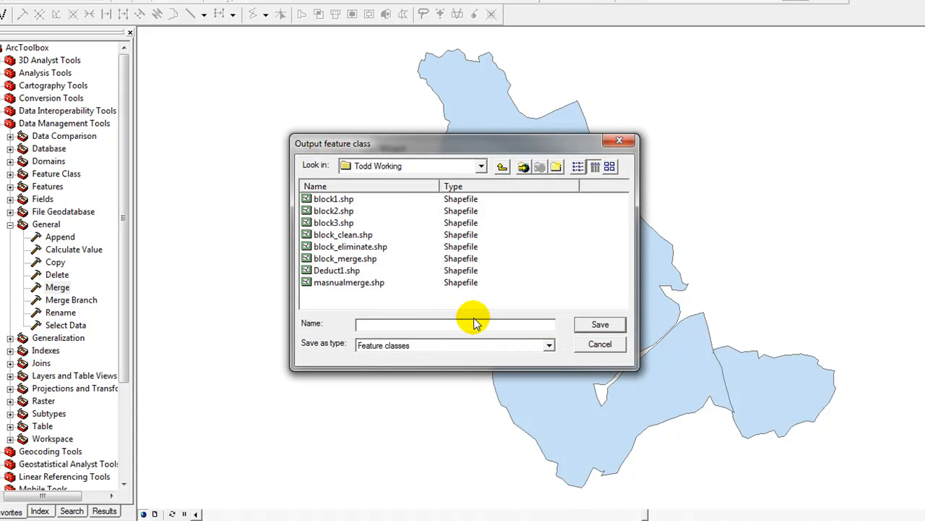
pyautogui.write('manualmergec')
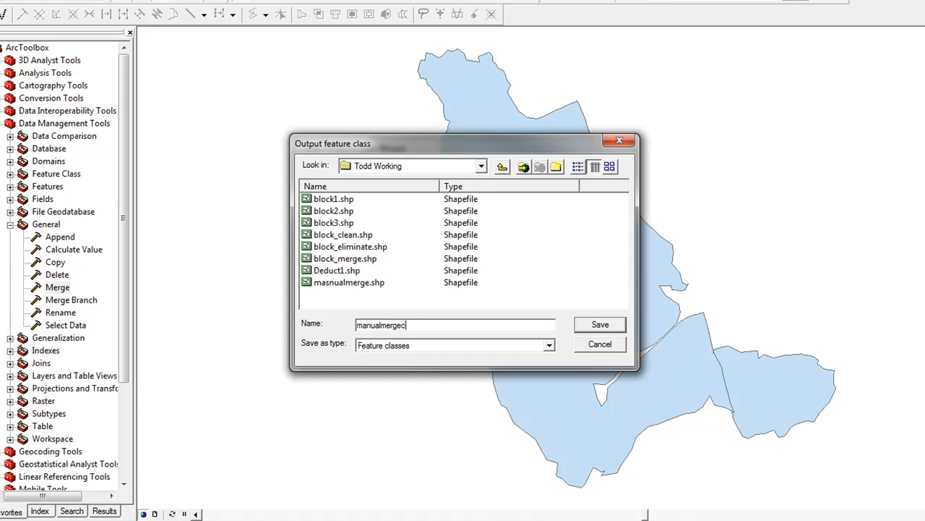
pyautogui.write('lean')
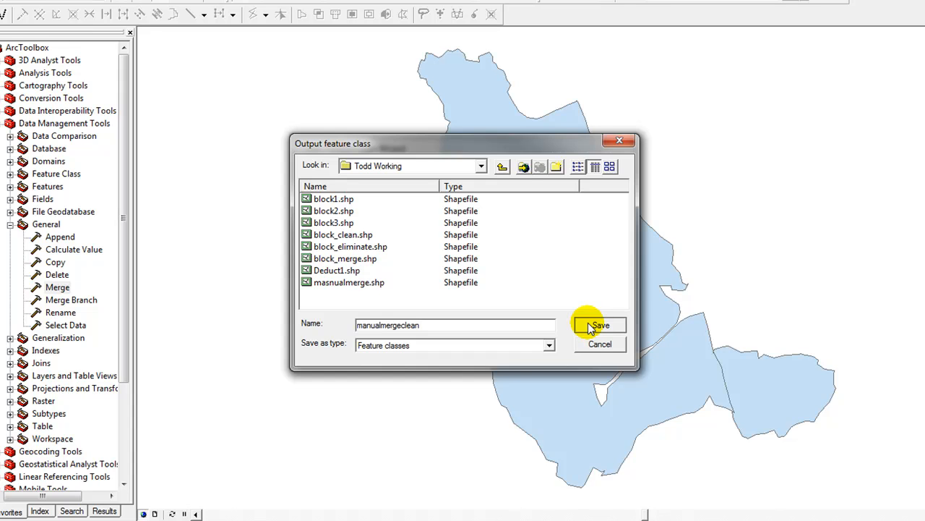
pyautogui.click(599, 324)
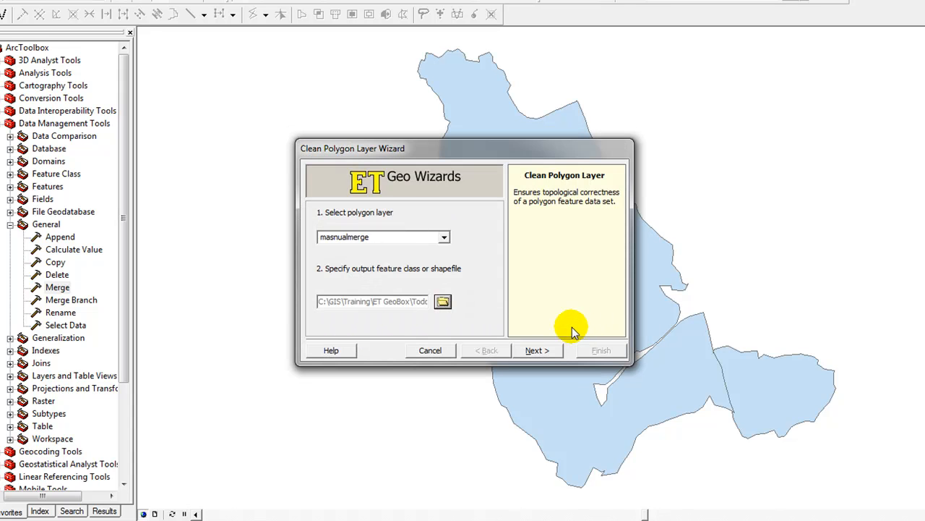
# Step: Run the cleaning with the default fuzzy tolerance and overlap options unchecked
pyautogui.click(534, 350)
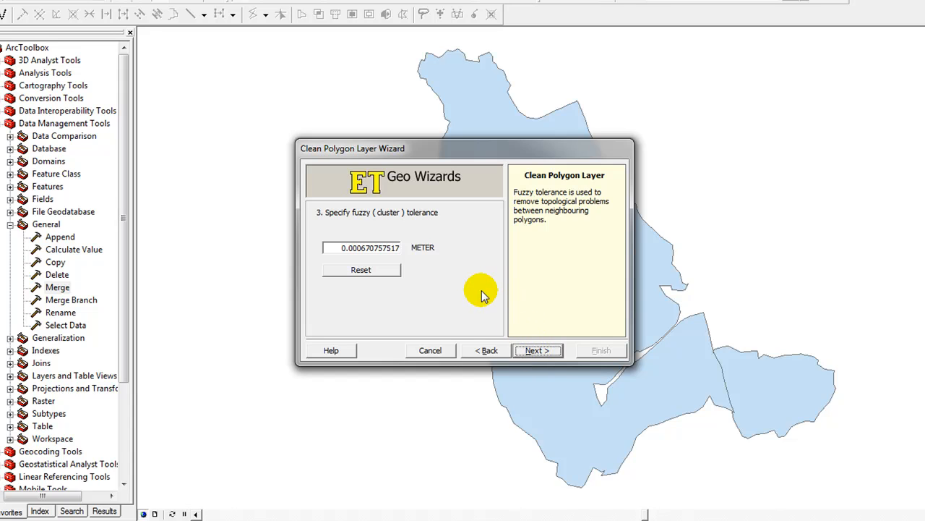
pyautogui.click(538, 350)
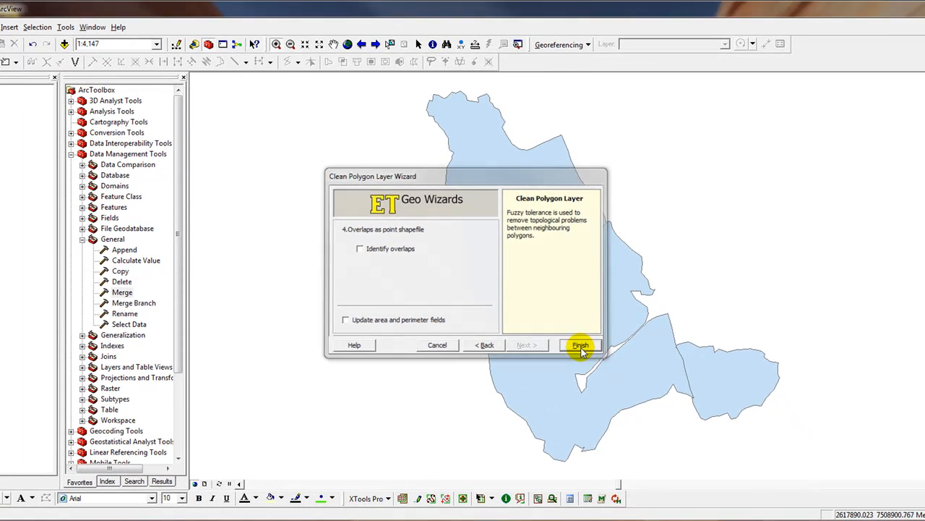
pyautogui.click(582, 344)
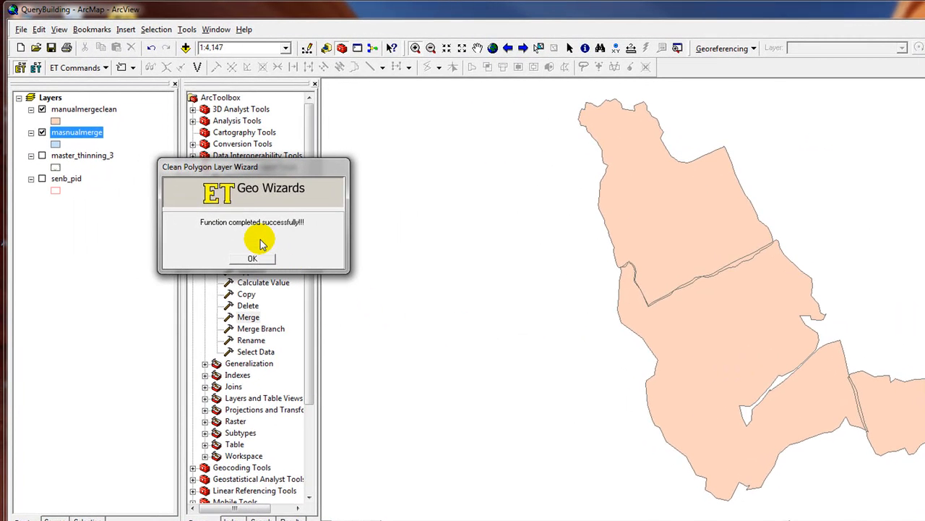
pyautogui.moveTo(243, 240)
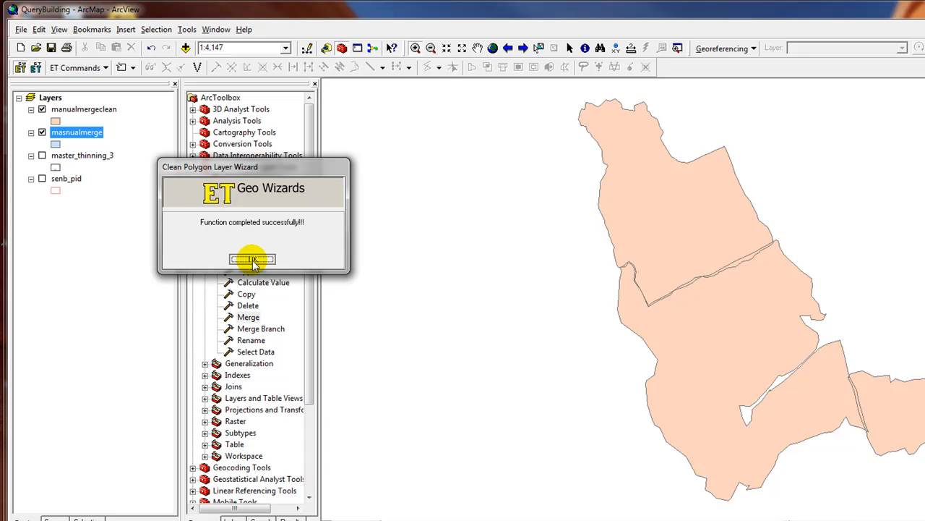
# Step: Dismiss the completion message, hide masnualmerge and review the 7-record manualmergeclean attribute table
pyautogui.click(252, 259)
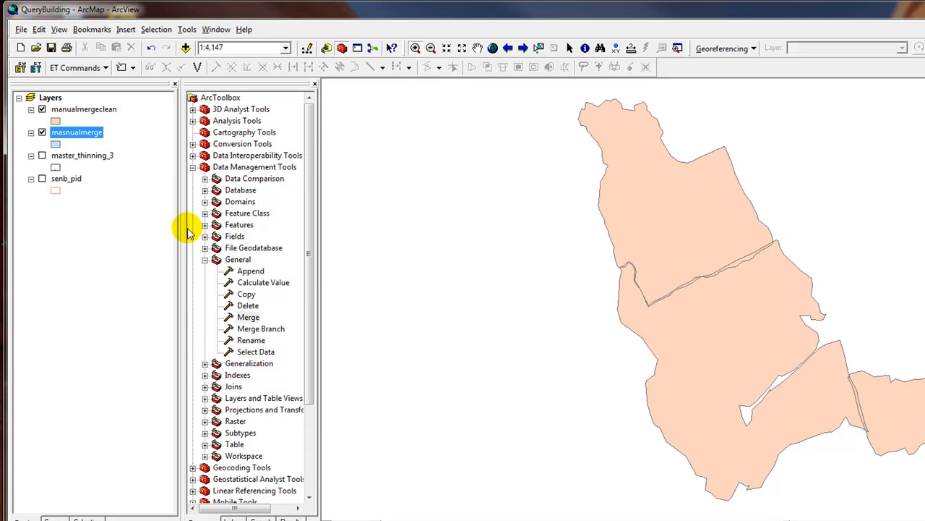
pyautogui.moveTo(71, 137)
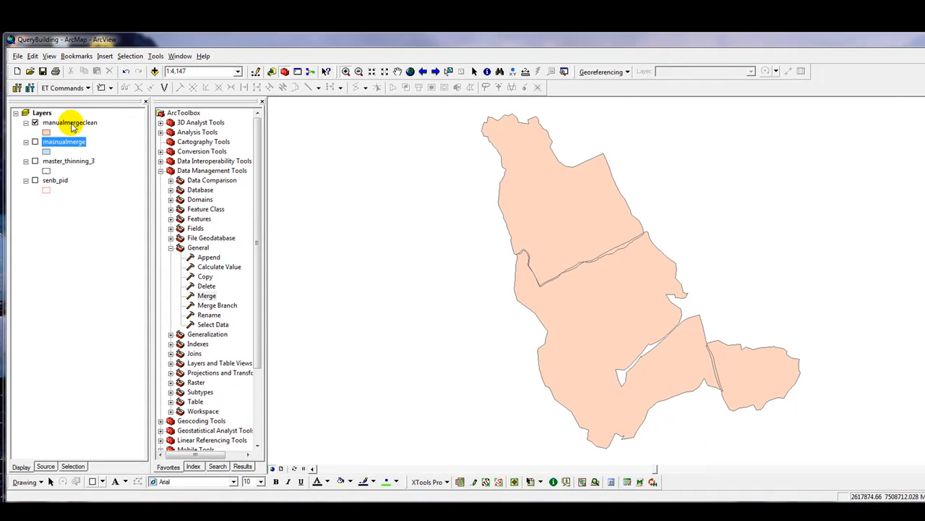
pyautogui.click(70, 122)
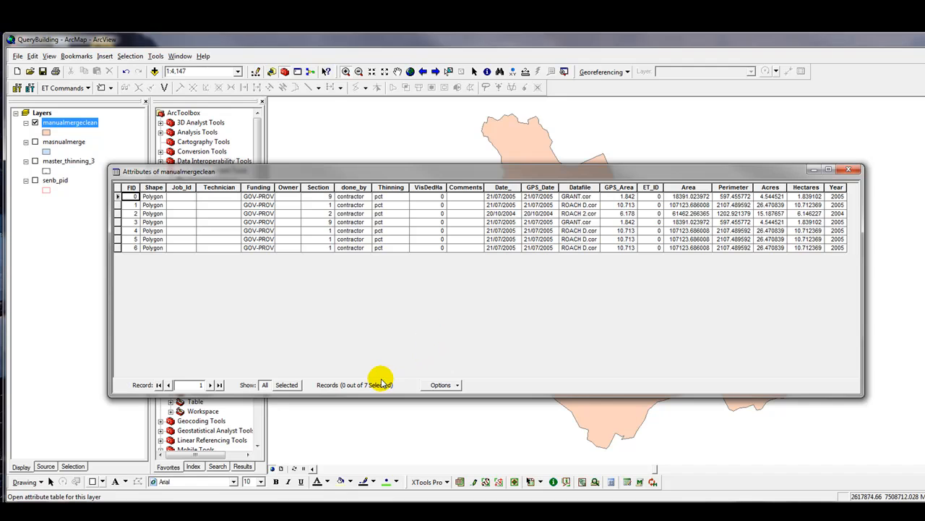
pyautogui.moveTo(373, 385)
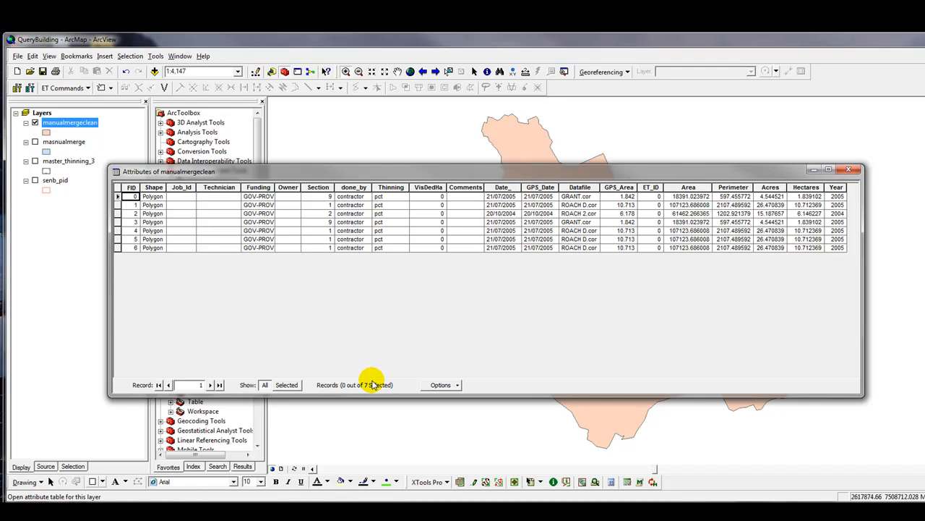
pyautogui.moveTo(474, 176)
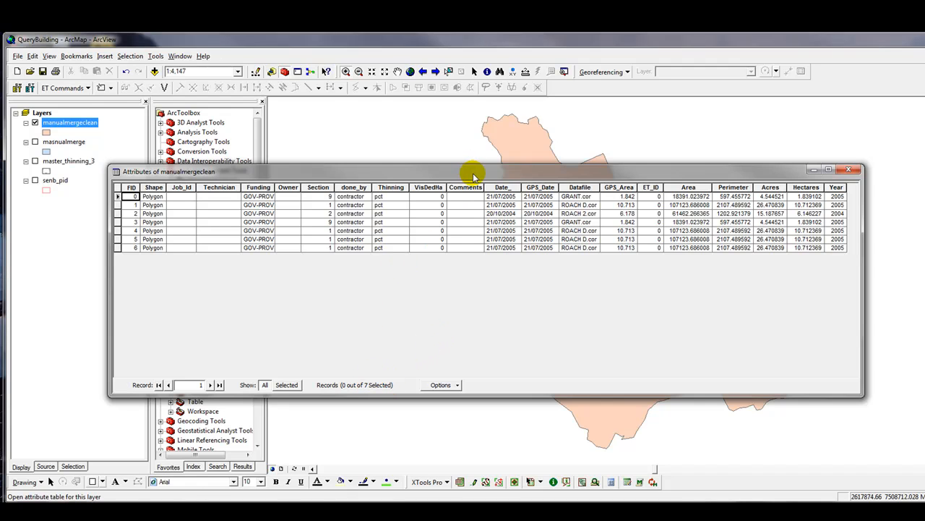
pyautogui.click(847, 169)
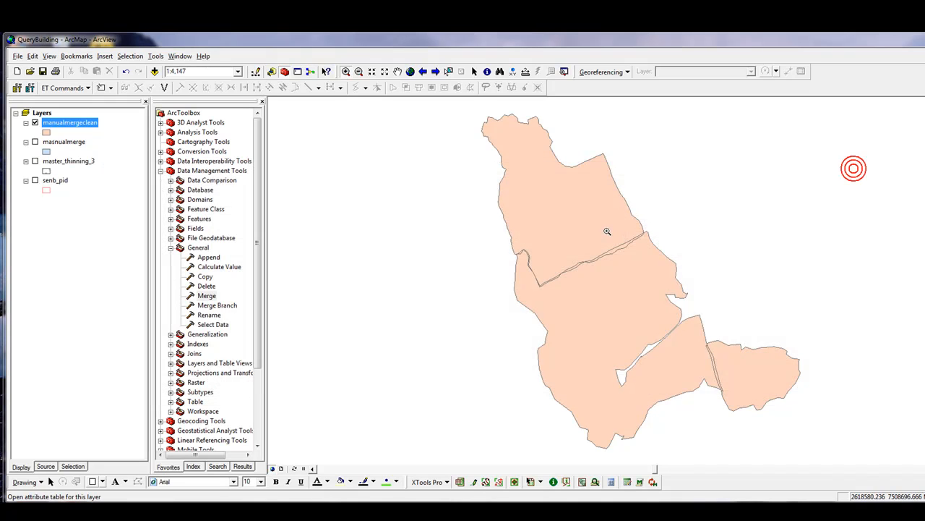
pyautogui.moveTo(778, 384)
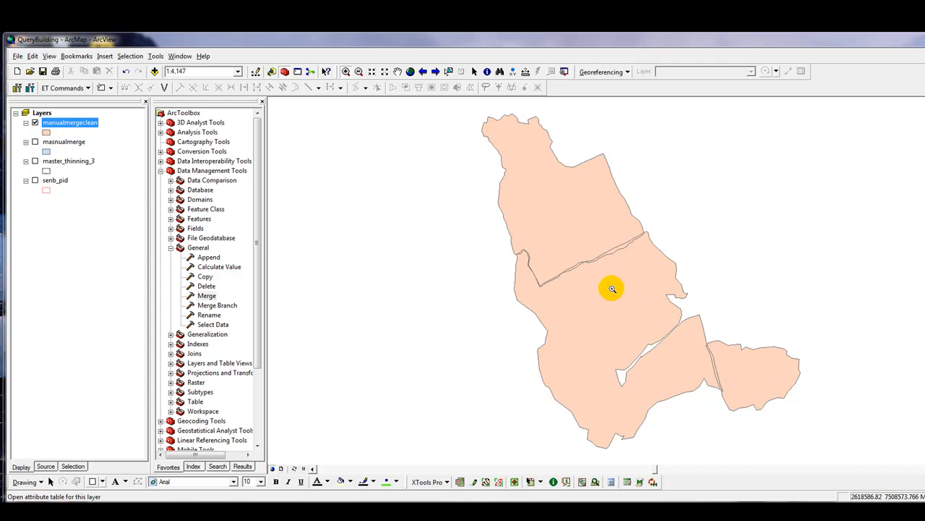
# Step: Zoom to a thin overlap sliver between two polygons and show the Editor toolbar
pyautogui.moveTo(613, 289); pyautogui.dragTo(659, 321)
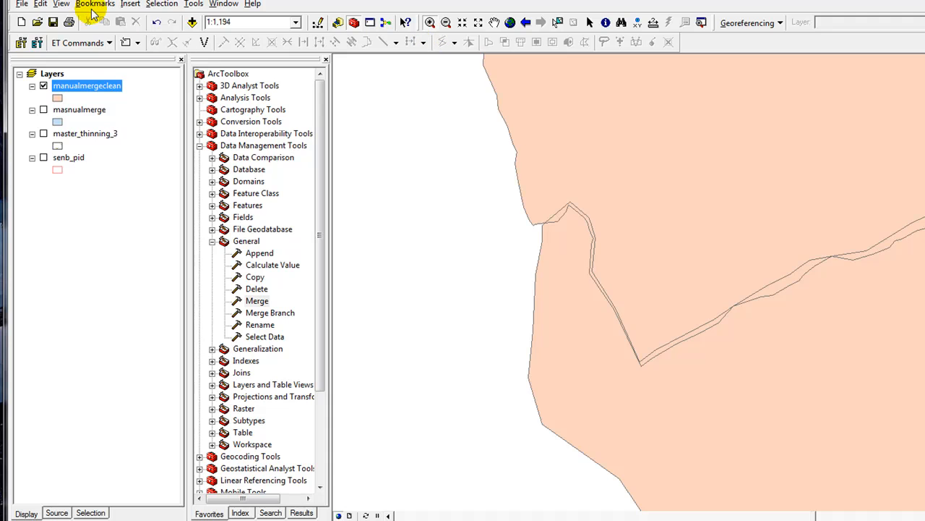
pyautogui.click(61, 4)
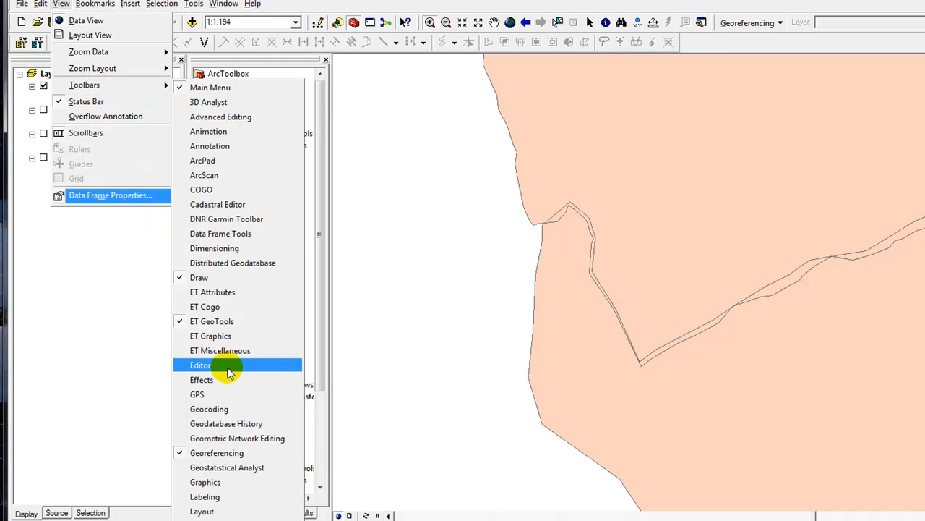
pyautogui.click(200, 364)
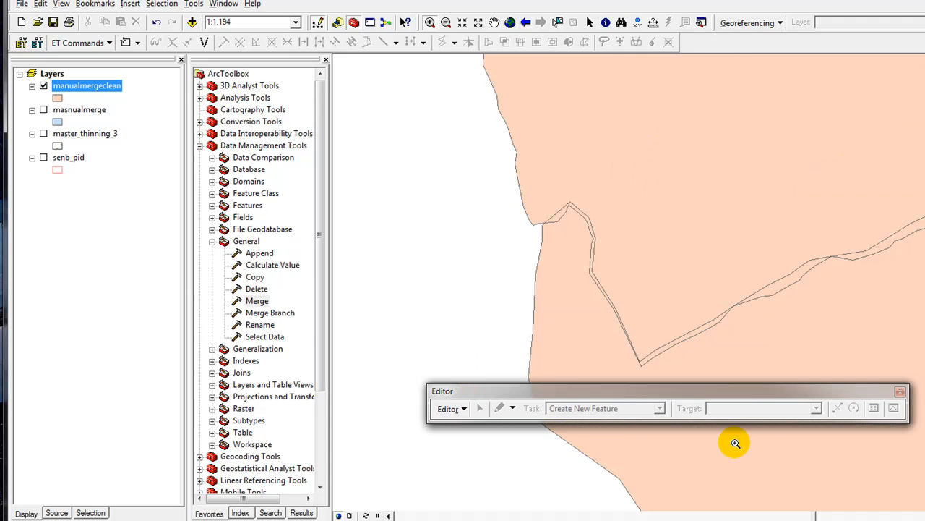
# Step: Start an edit session from the working folder source targeting manualmergeclean
pyautogui.click(448, 408)
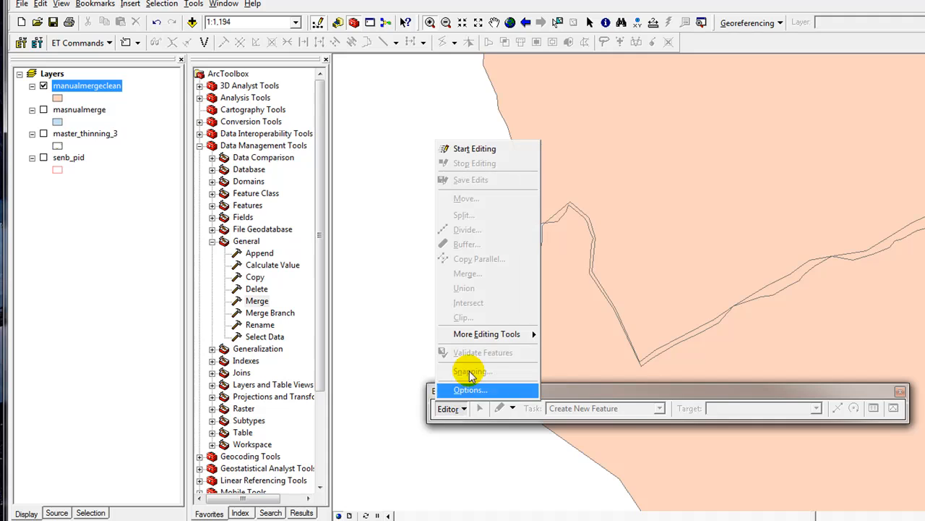
pyautogui.click(474, 147)
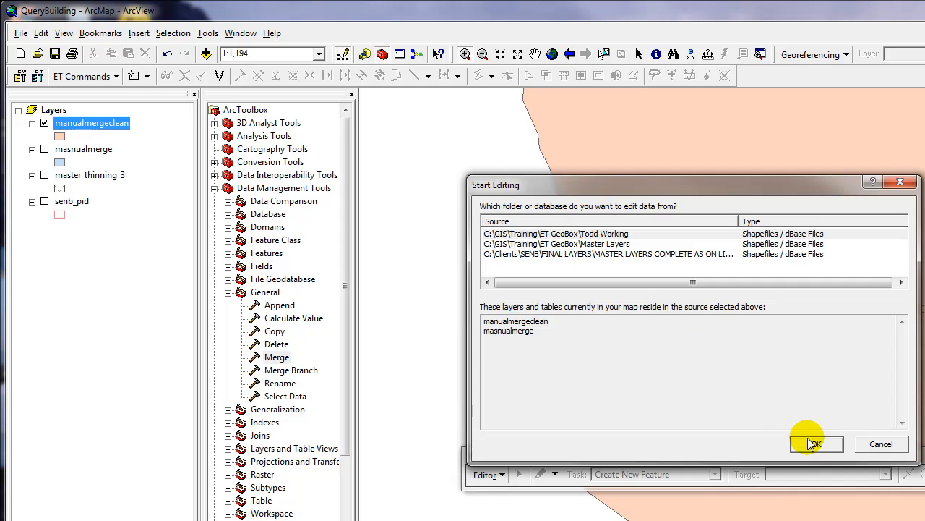
pyautogui.click(813, 442)
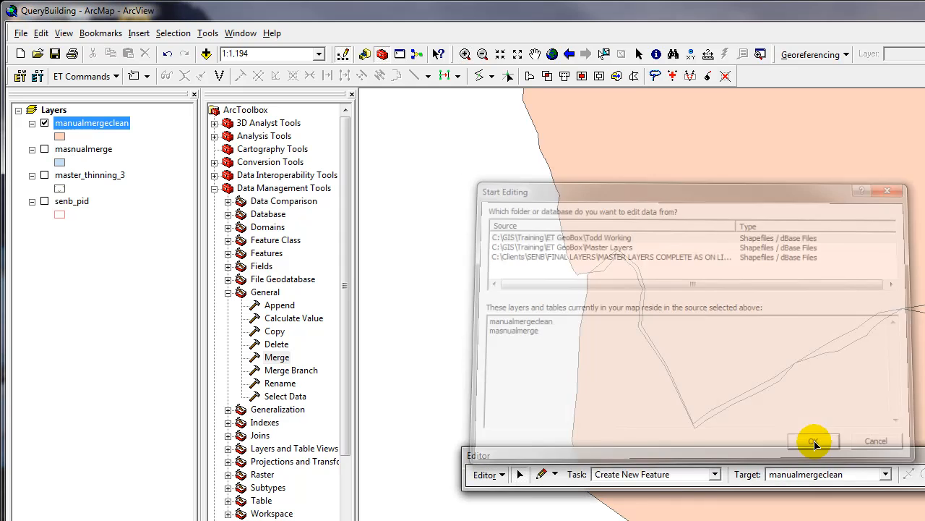
pyautogui.click(812, 441)
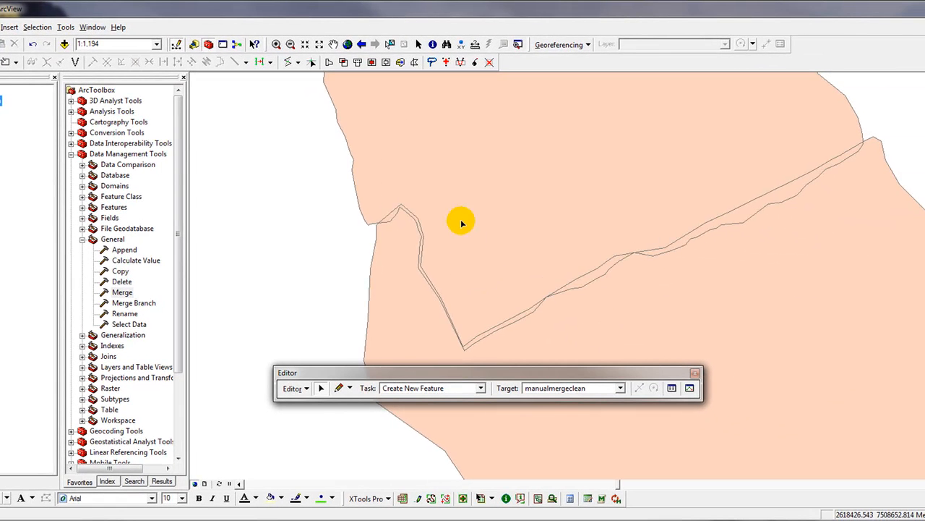
pyautogui.moveTo(402, 75)
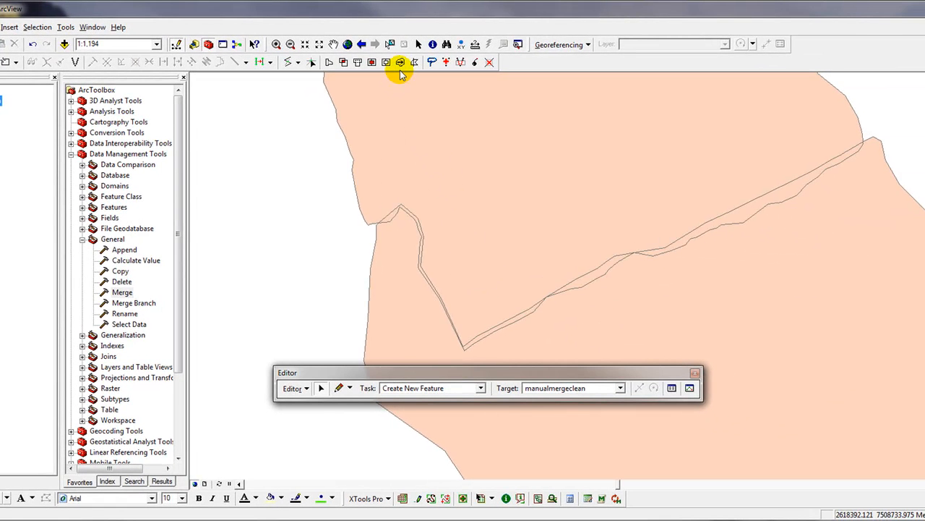
pyautogui.moveTo(399, 61)
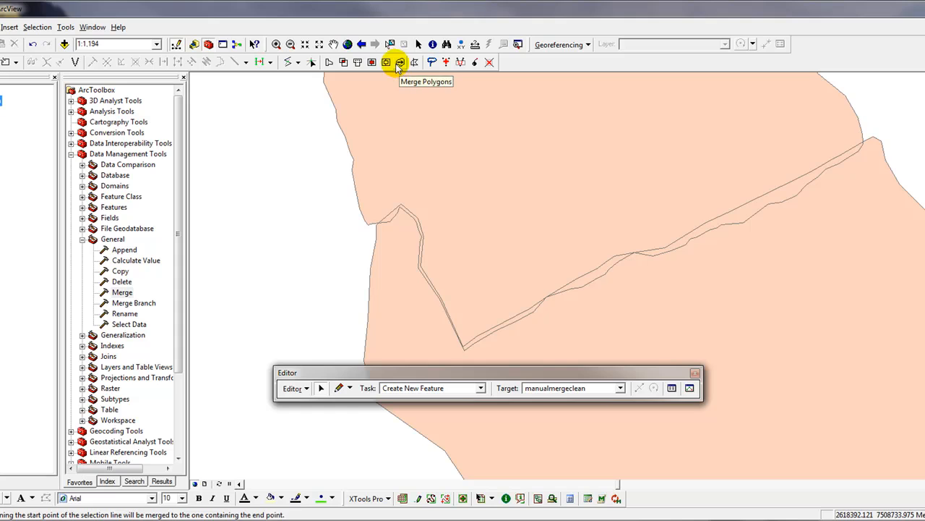
pyautogui.moveTo(399, 62)
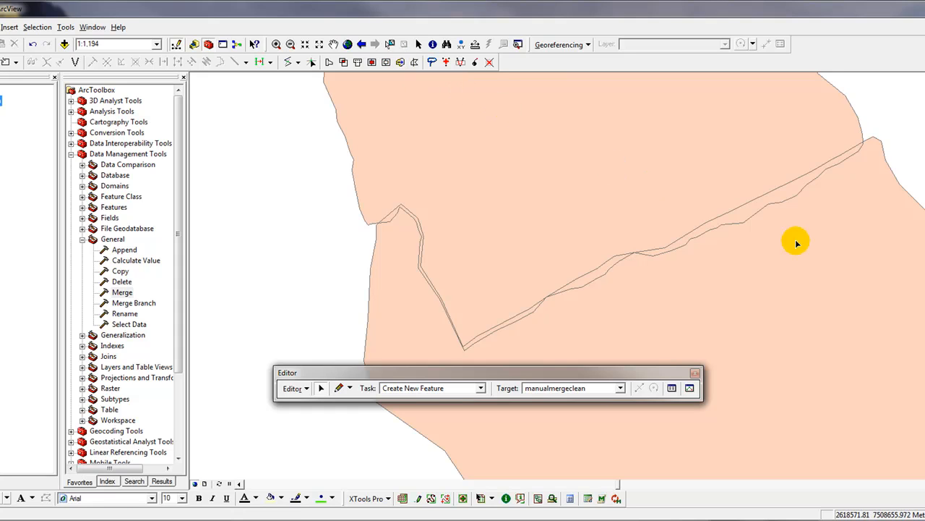
pyautogui.moveTo(362, 396)
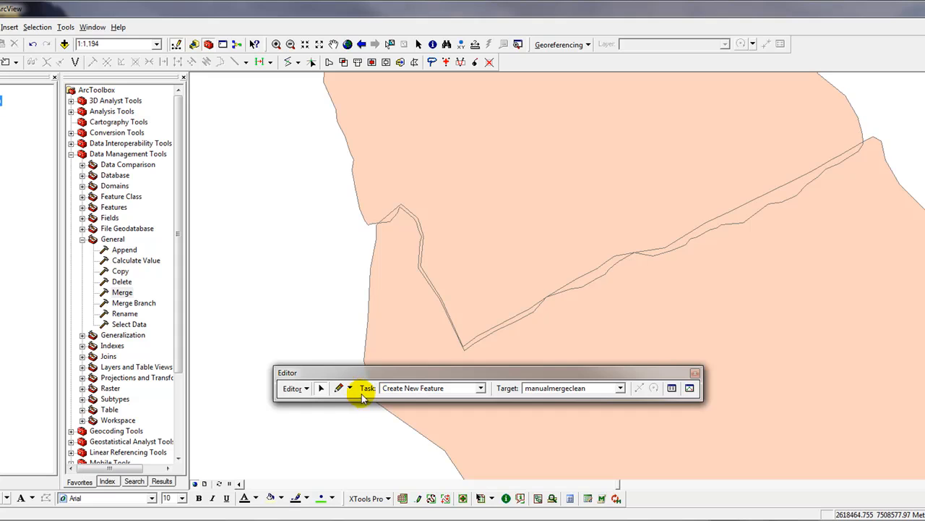
pyautogui.moveTo(741, 244)
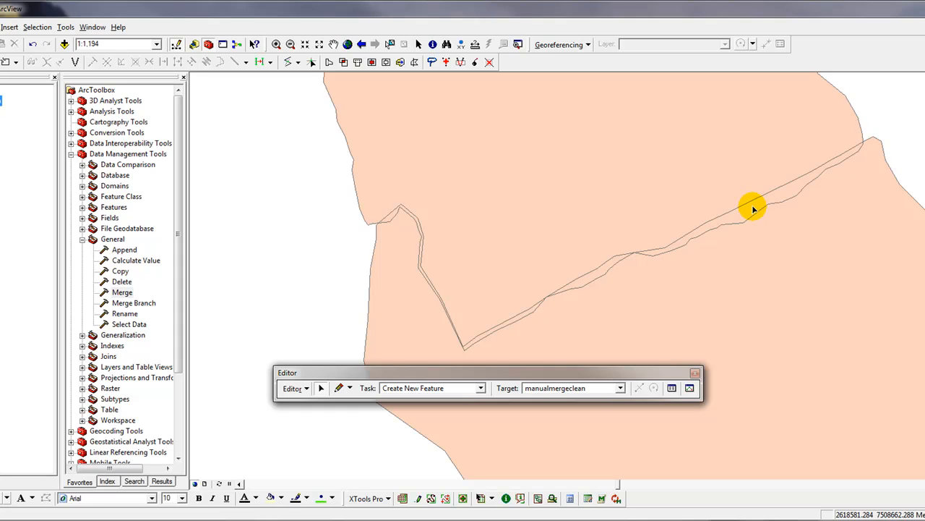
pyautogui.moveTo(681, 148)
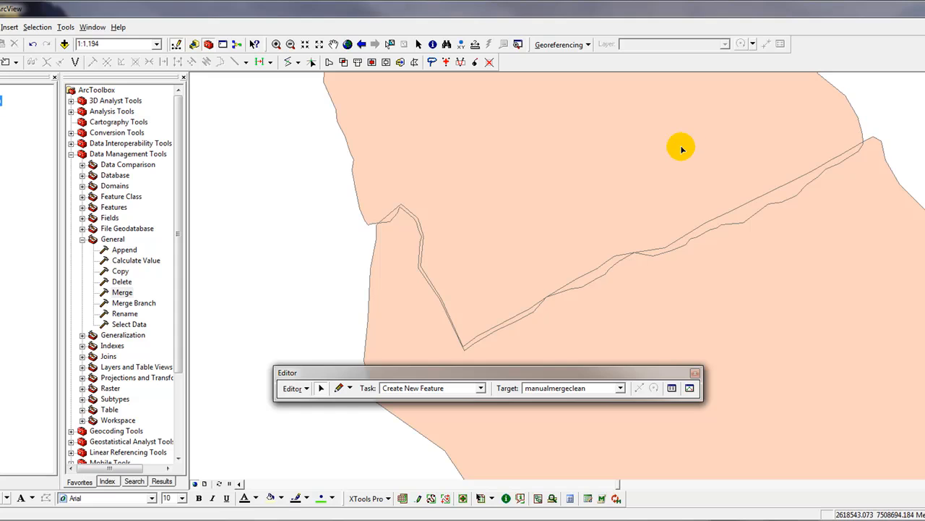
pyautogui.moveTo(752, 206)
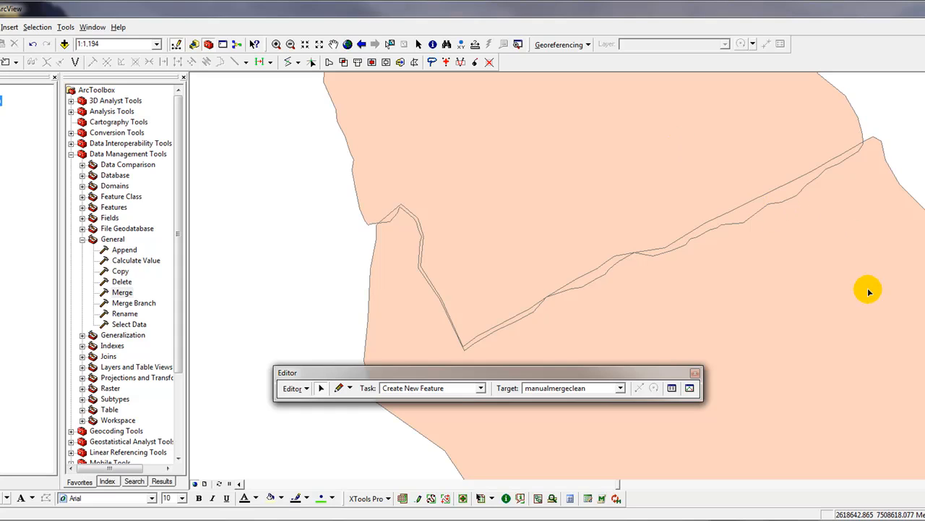
pyautogui.moveTo(795, 253)
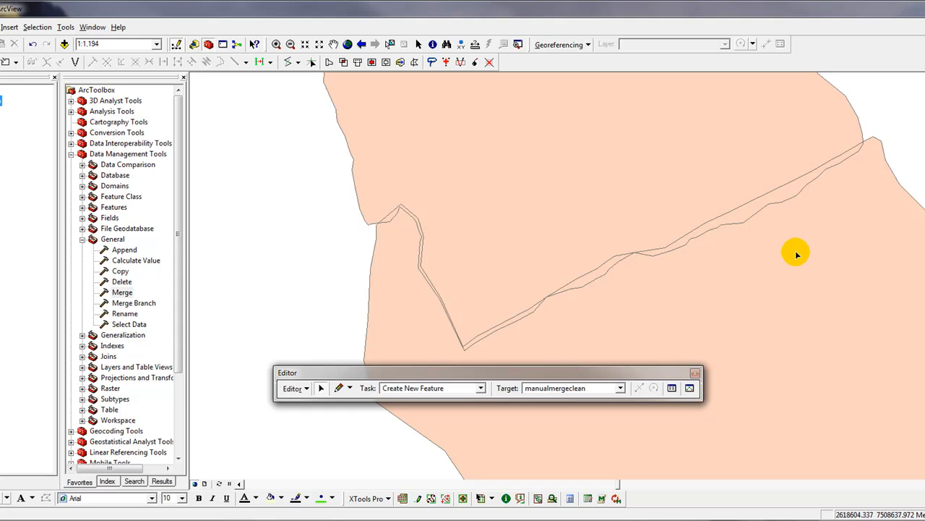
pyautogui.moveTo(818, 253)
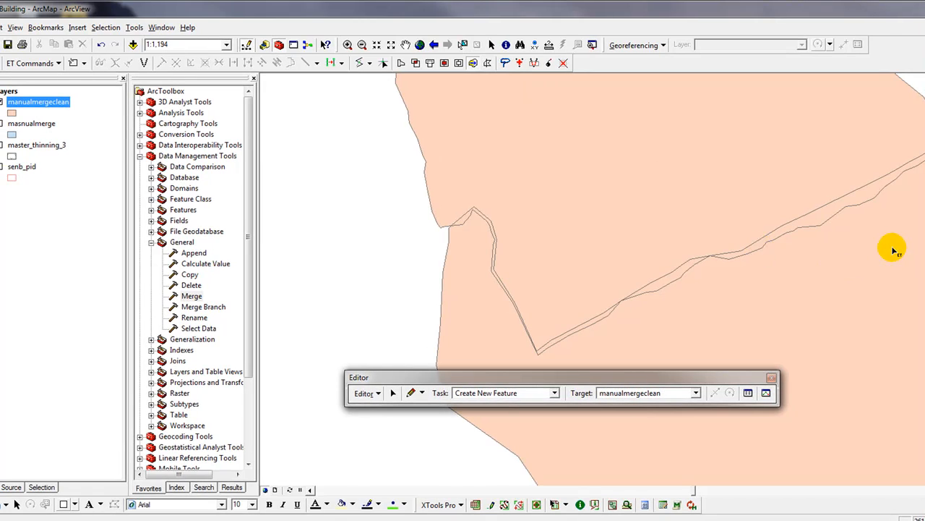
pyautogui.moveTo(887, 240)
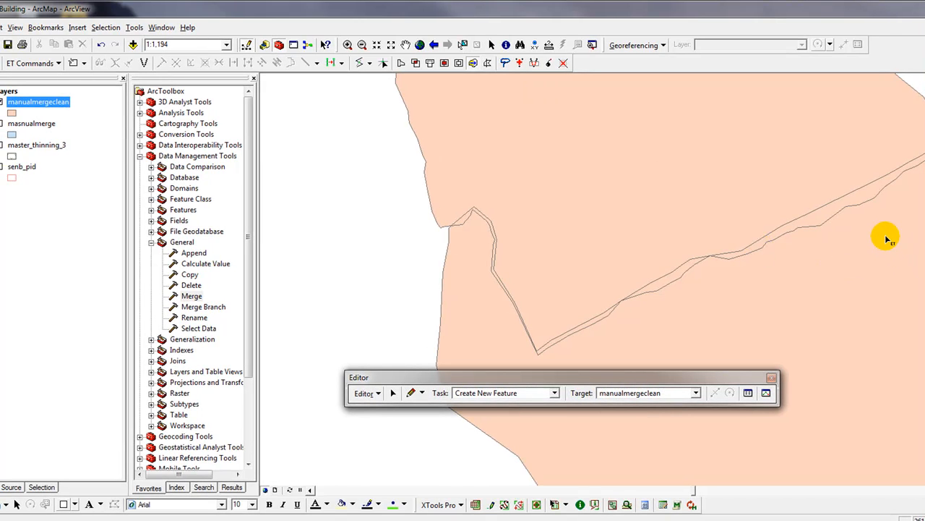
pyautogui.moveTo(886, 256)
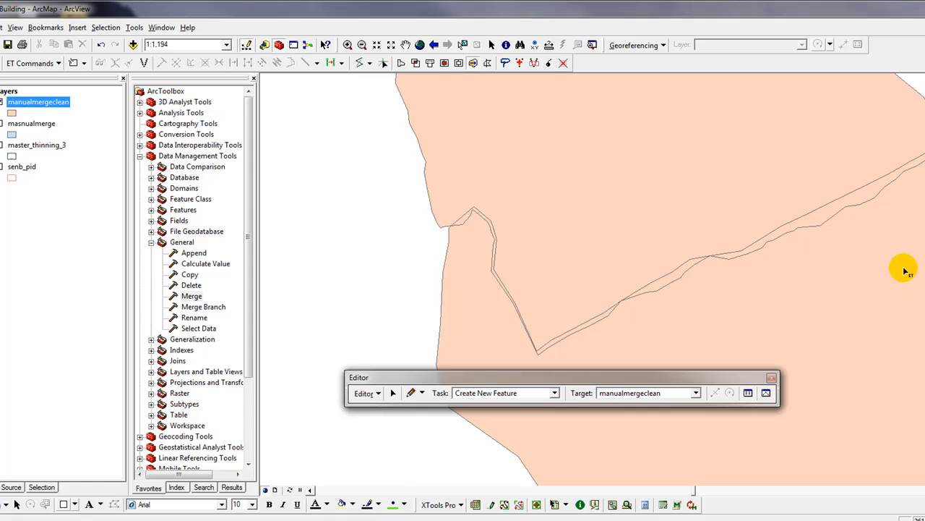
pyautogui.moveTo(868, 205)
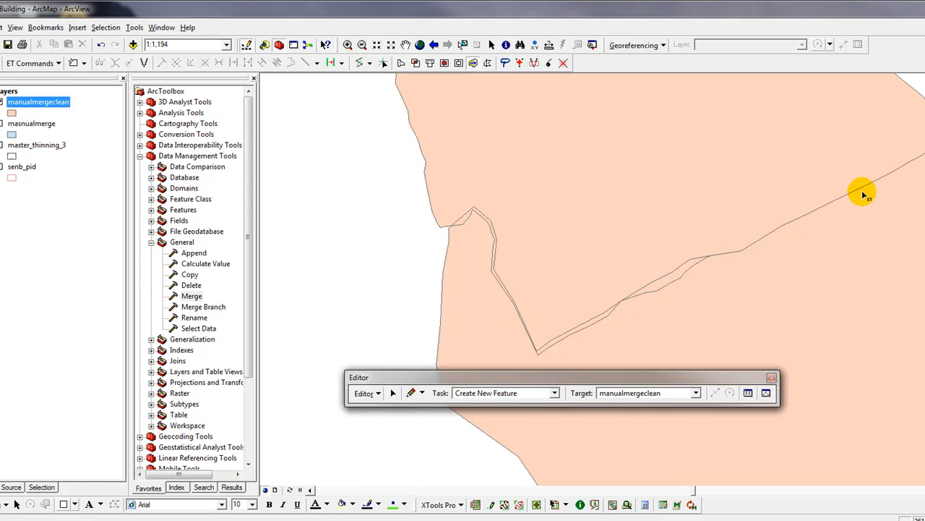
pyautogui.moveTo(822, 240)
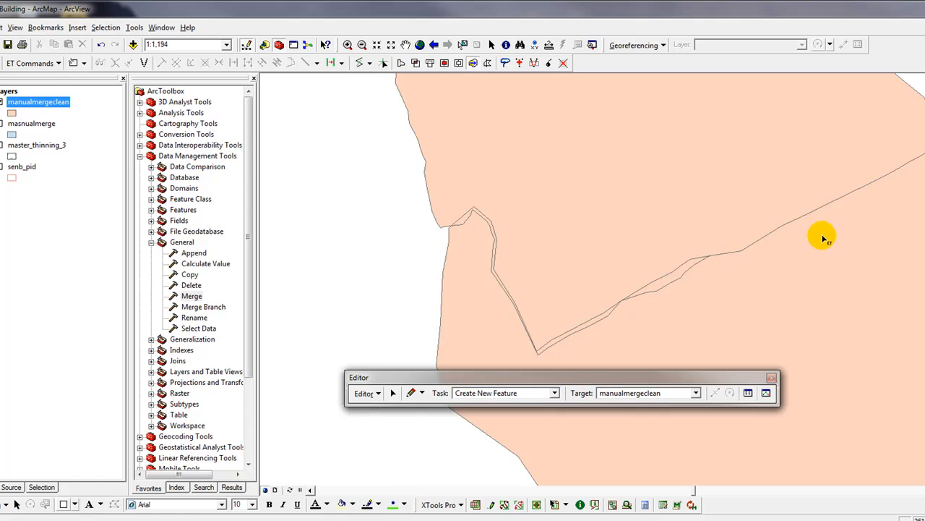
pyautogui.moveTo(663, 180)
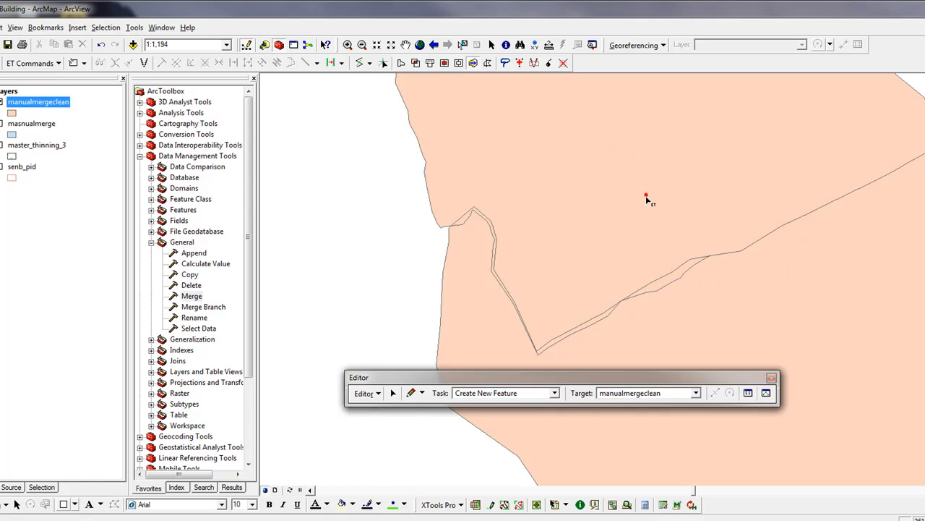
pyautogui.moveTo(668, 277)
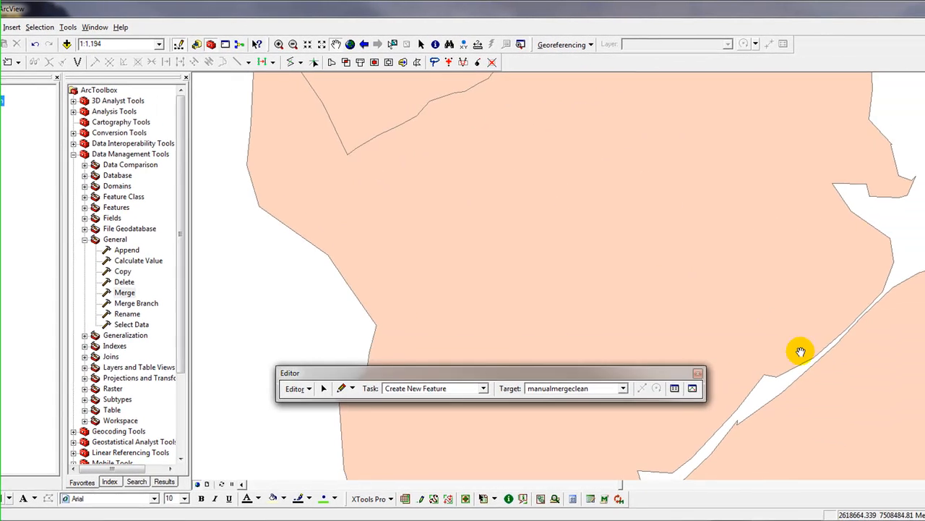
# Step: Pan the map to bring the next overlap sliver between polygons into view
pyautogui.moveTo(801, 352); pyautogui.dragTo(672, 279)
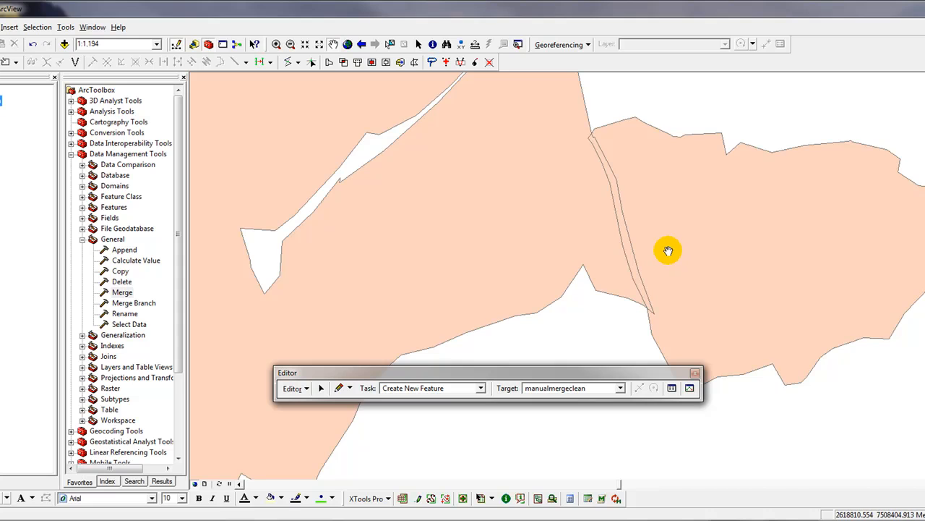
pyautogui.moveTo(484, 230)
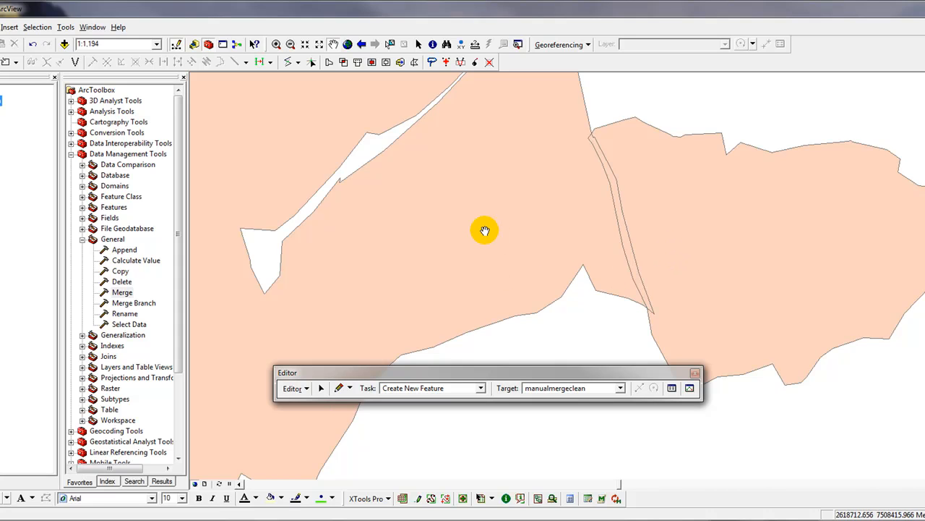
pyautogui.moveTo(412, 104)
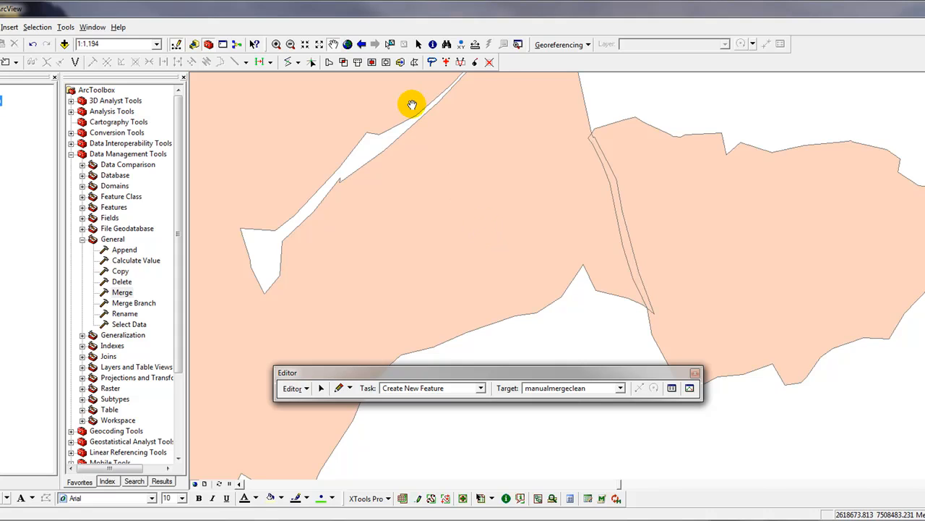
pyautogui.moveTo(400, 62)
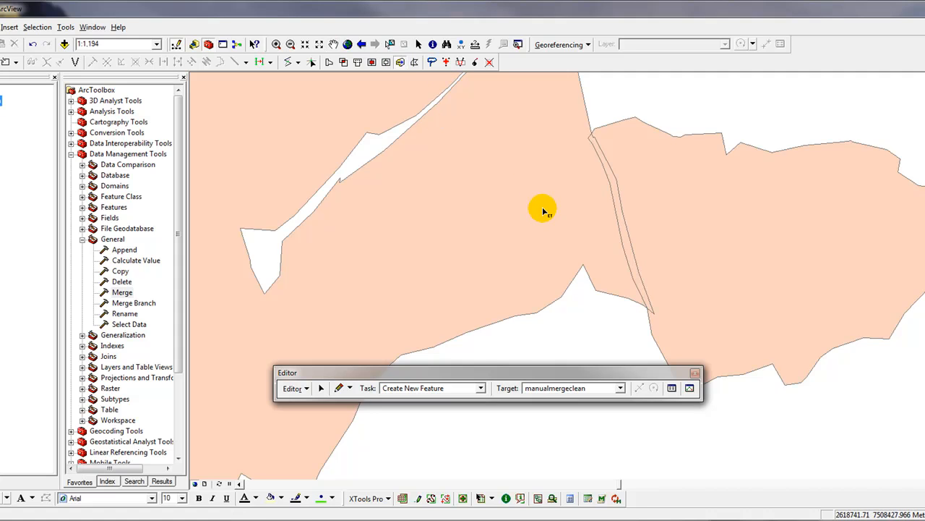
pyautogui.moveTo(532, 218)
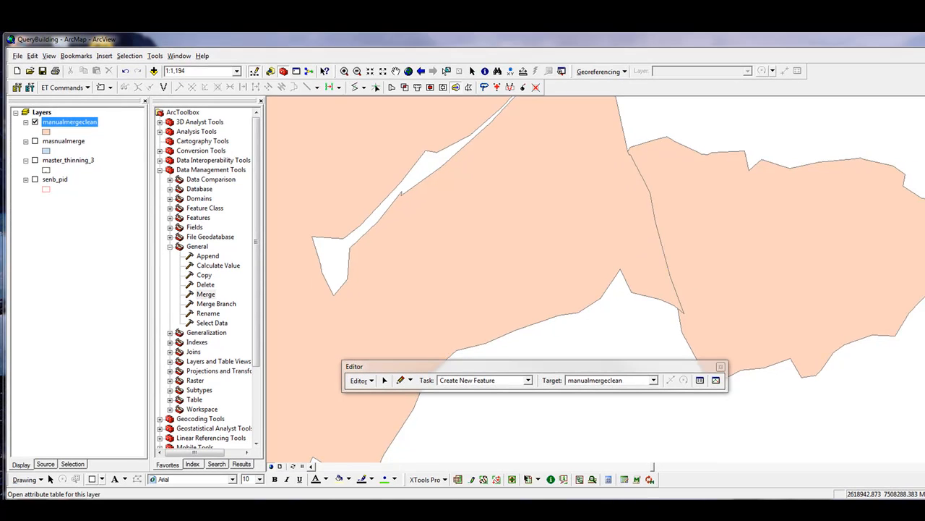
pyautogui.rightClick(69, 121)
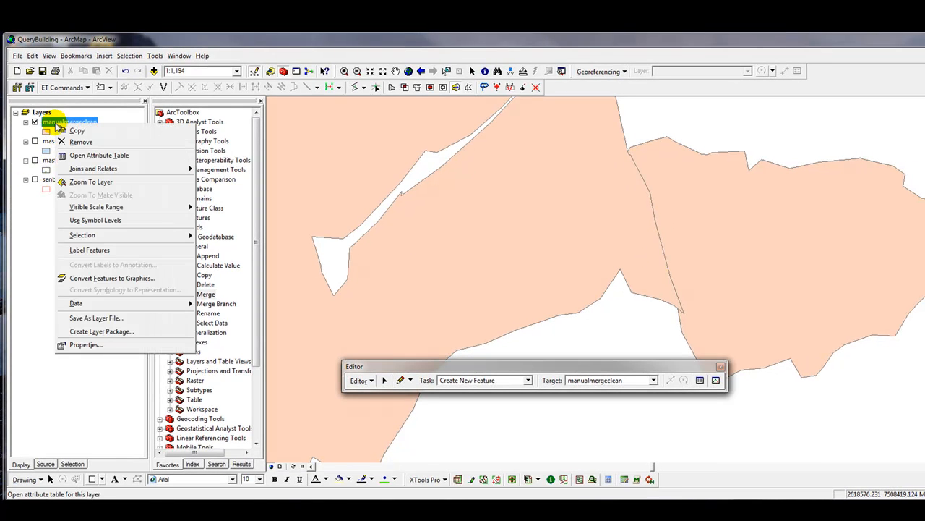
pyautogui.moveTo(98, 155)
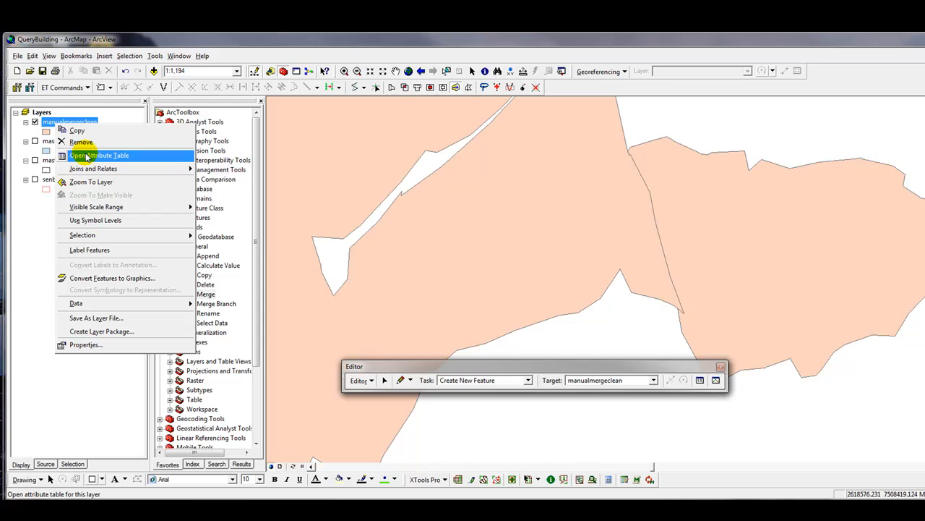
pyautogui.click(100, 154)
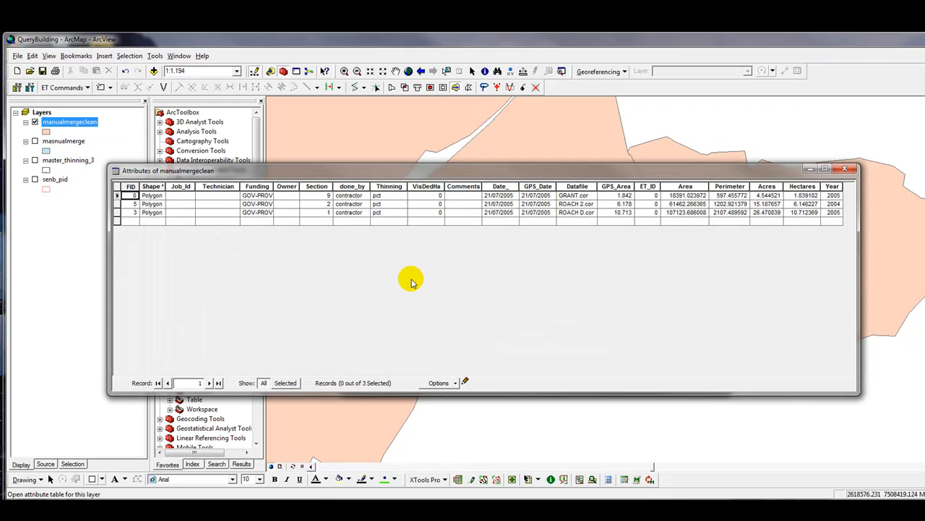
pyautogui.moveTo(375, 388)
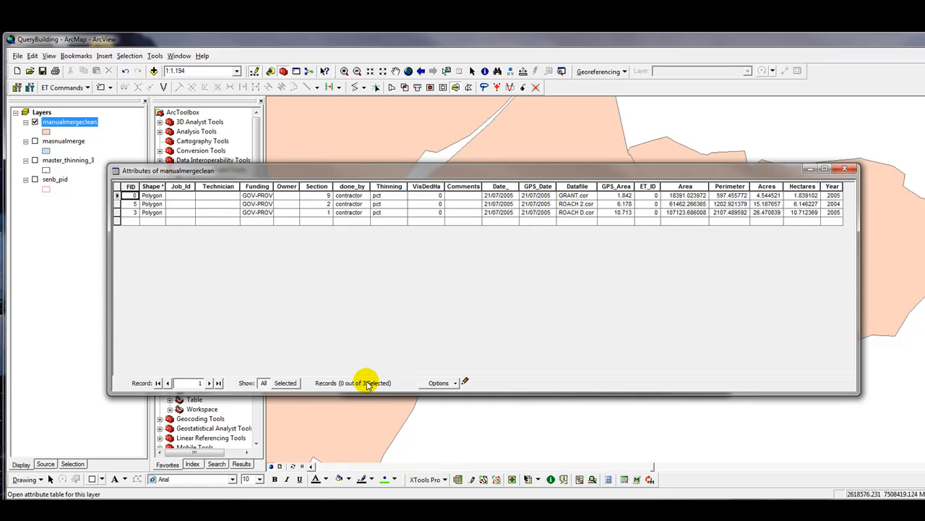
pyautogui.moveTo(459, 388)
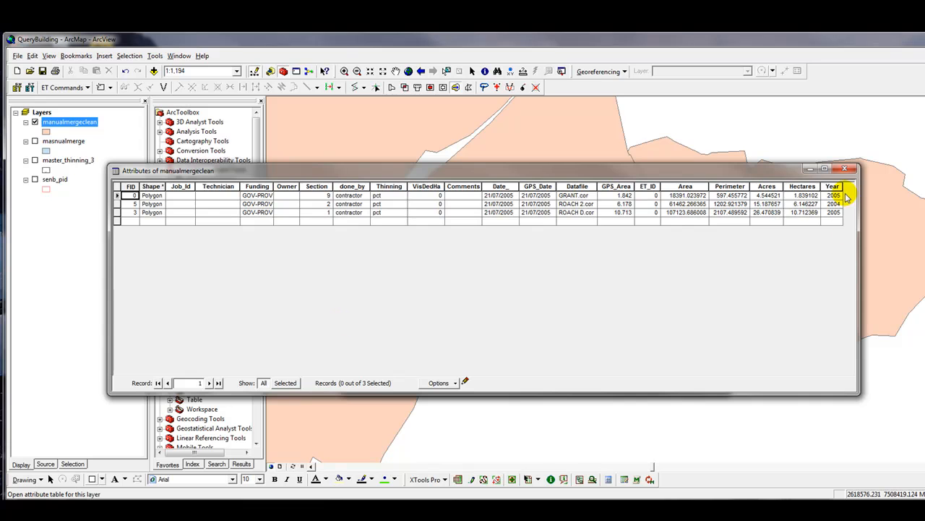
pyautogui.click(844, 170)
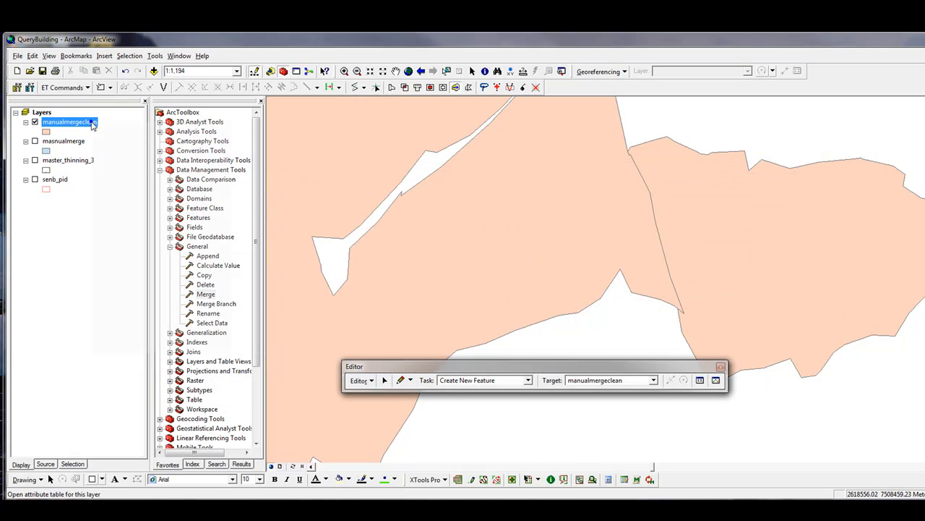
# Step: Stop editing manualmergeclean and save the merged-polygon edits
pyautogui.rightClick(69, 121)
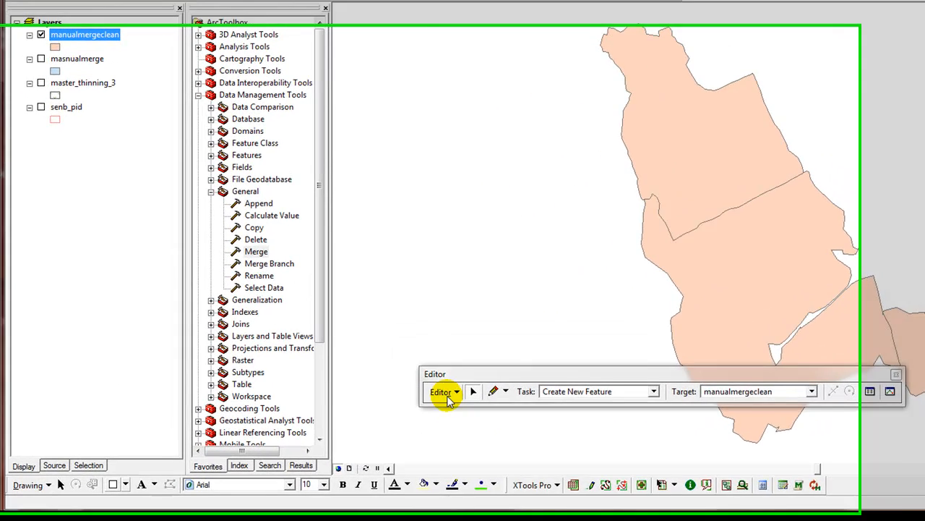
pyautogui.click(441, 390)
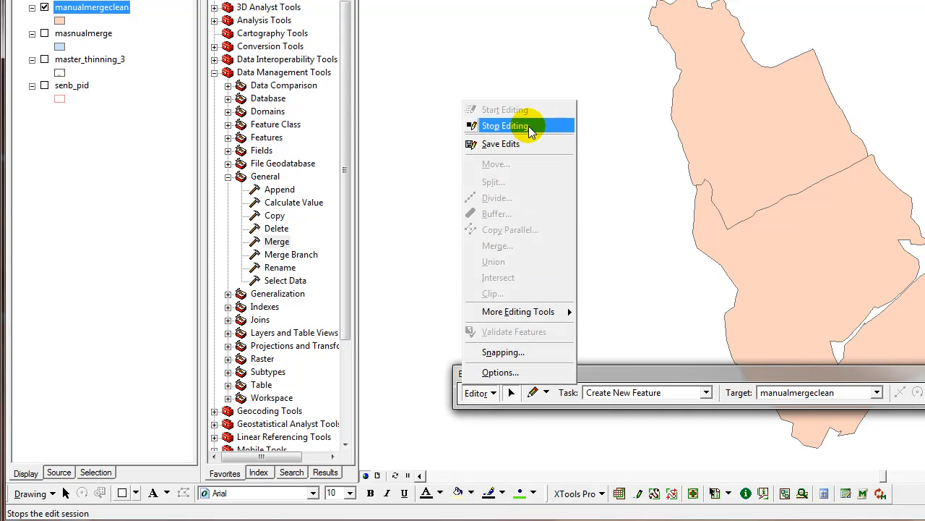
pyautogui.click(506, 124)
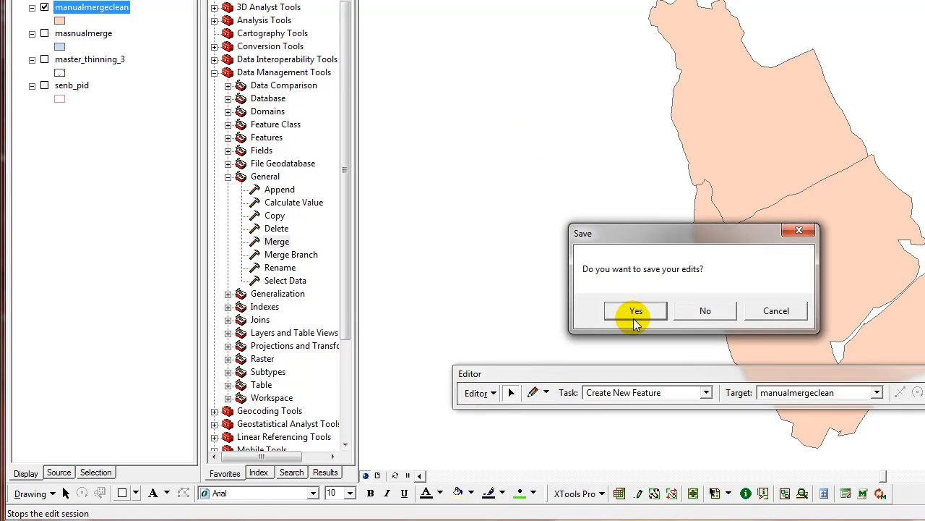
pyautogui.click(636, 310)
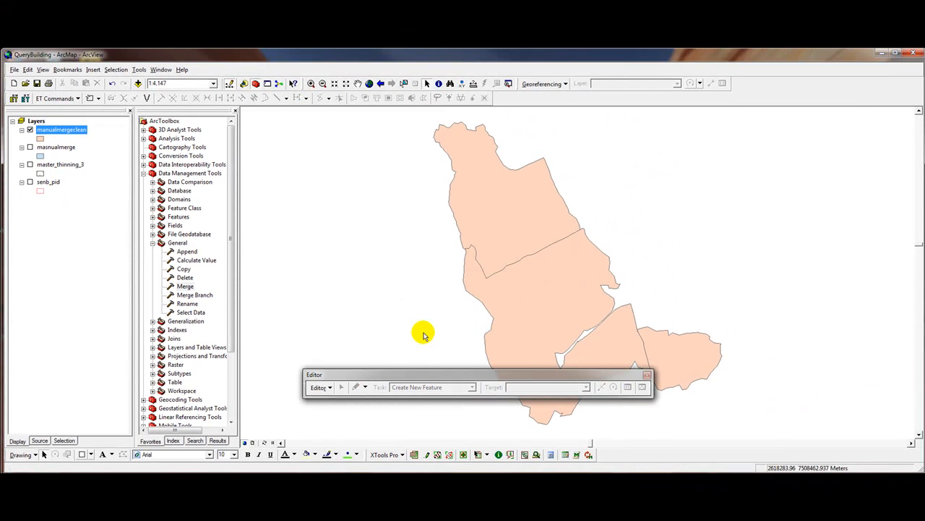
pyautogui.moveTo(427, 333)
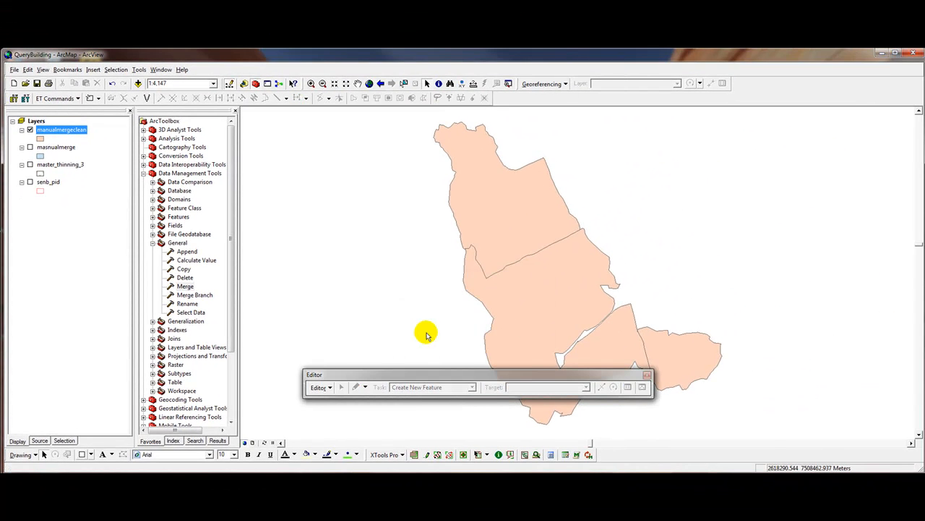